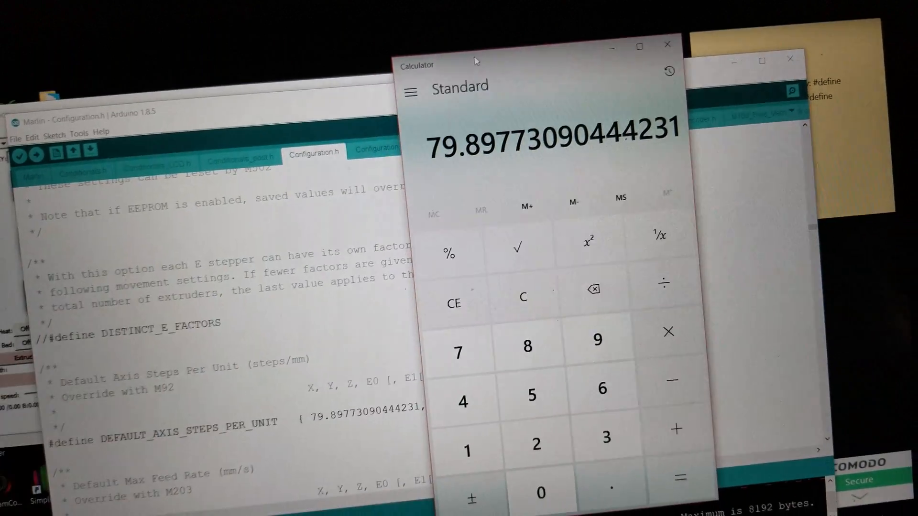
# Drag the Calculator aside to confirm X steps-per-unit reads 79.89773090444231.
pyautogui.moveTo(475, 65); pyautogui.dragTo(386, 32)
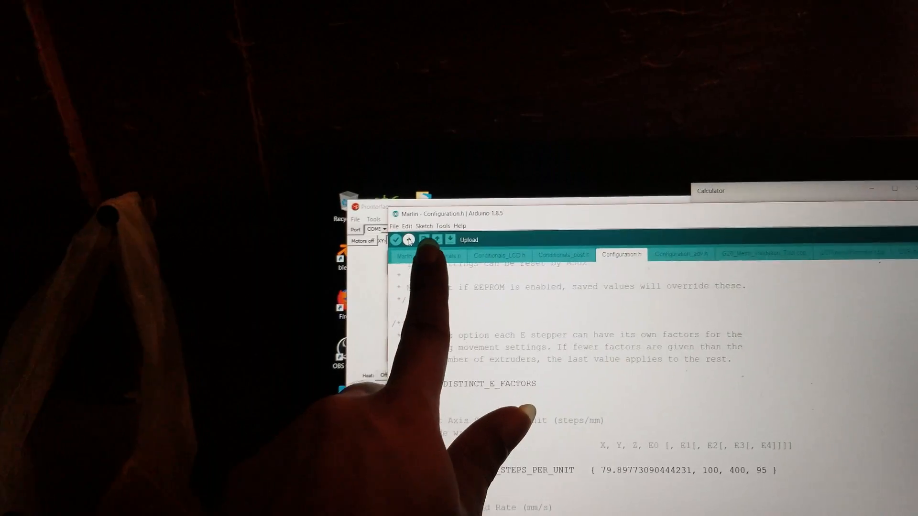
# Upload the Marlin firmware with the new X steps value to the printer board.
pyautogui.click(410, 240)
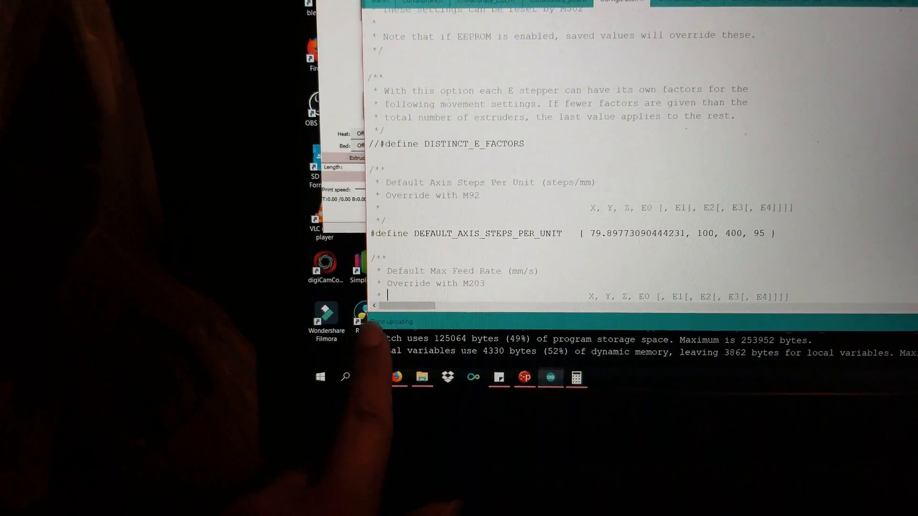